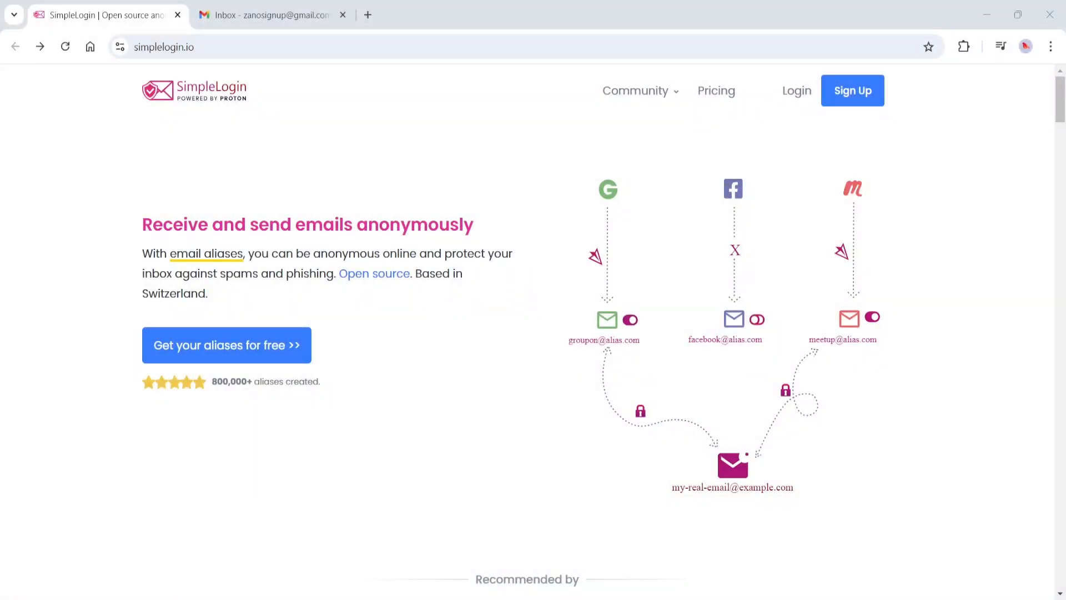
pyautogui.moveTo(842, 170)
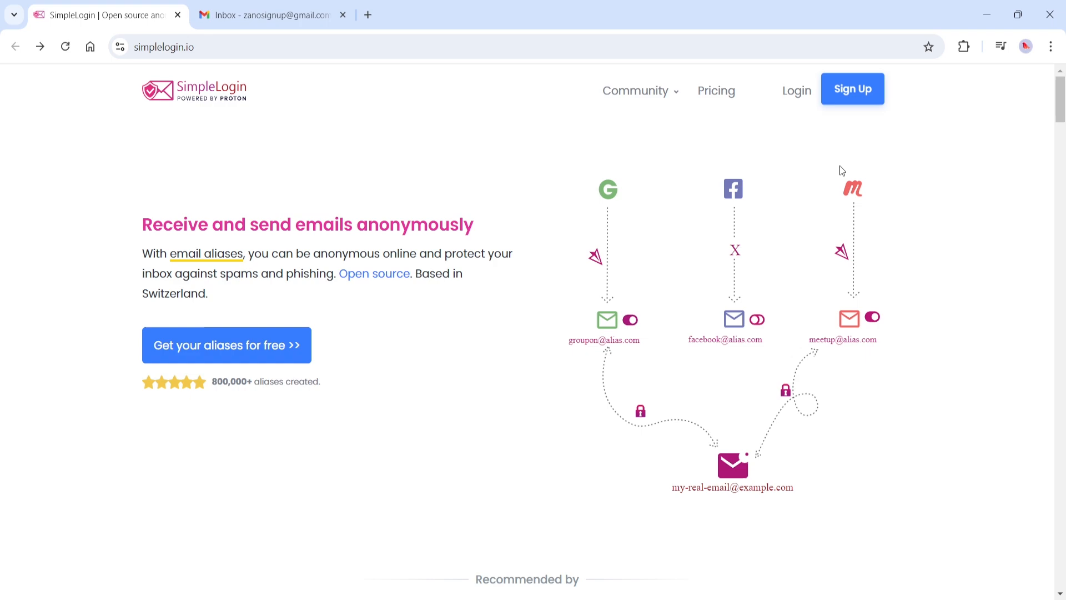
pyautogui.moveTo(343, 165)
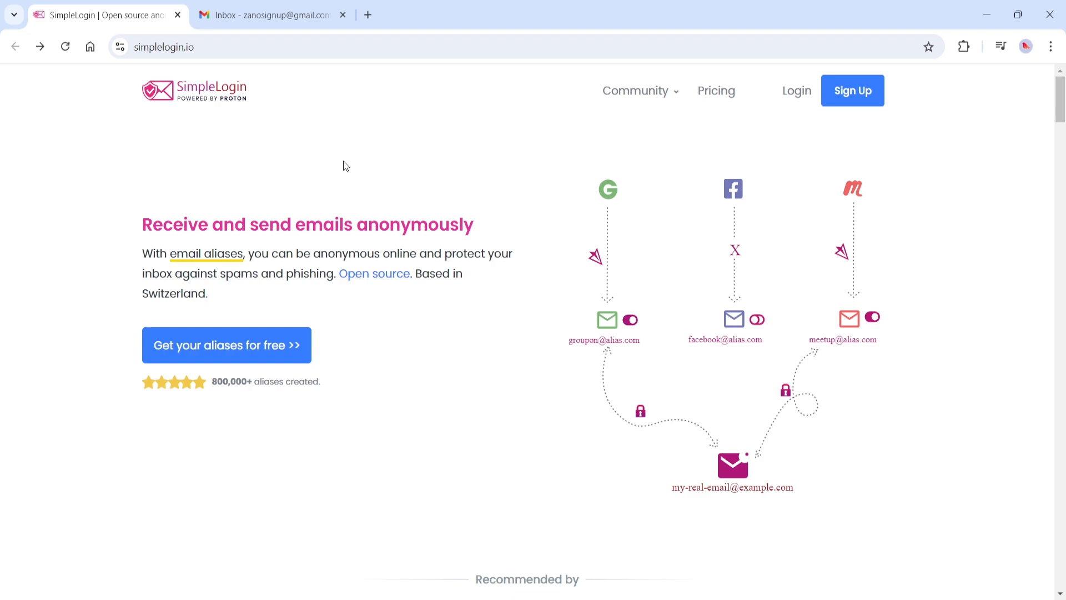
pyautogui.moveTo(361, 164)
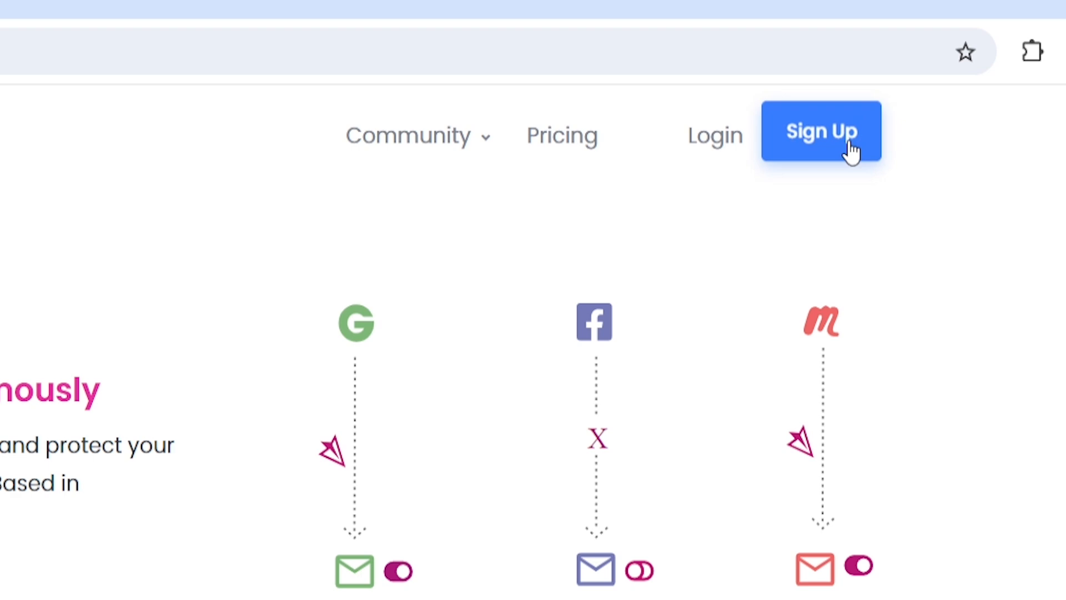
# Open SimpleLogin sign-up and enter the Gmail address and a password.
pyautogui.click(821, 132)
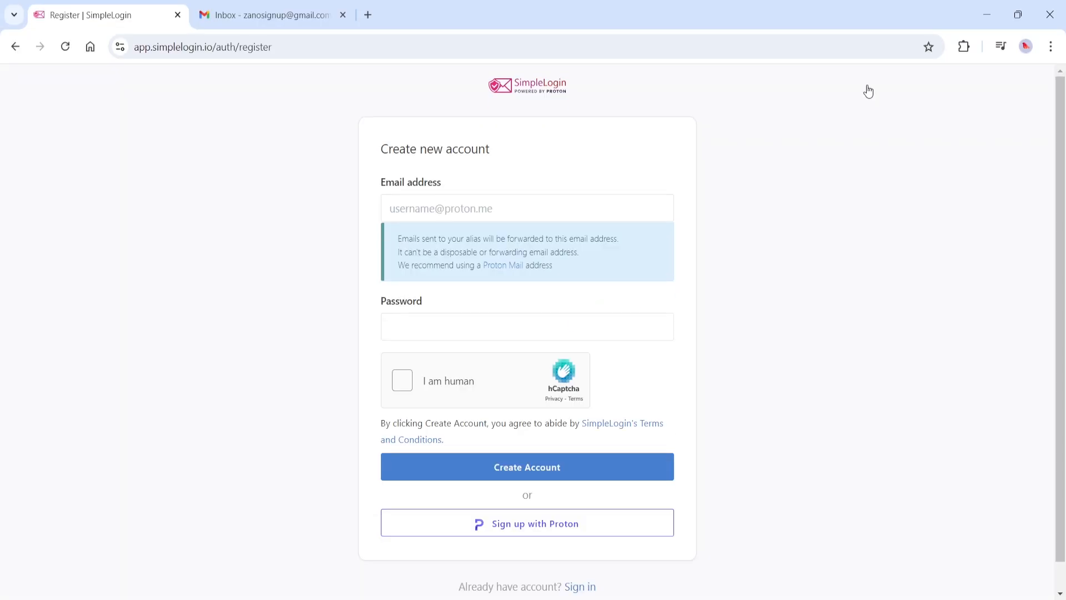
pyautogui.click(527, 209)
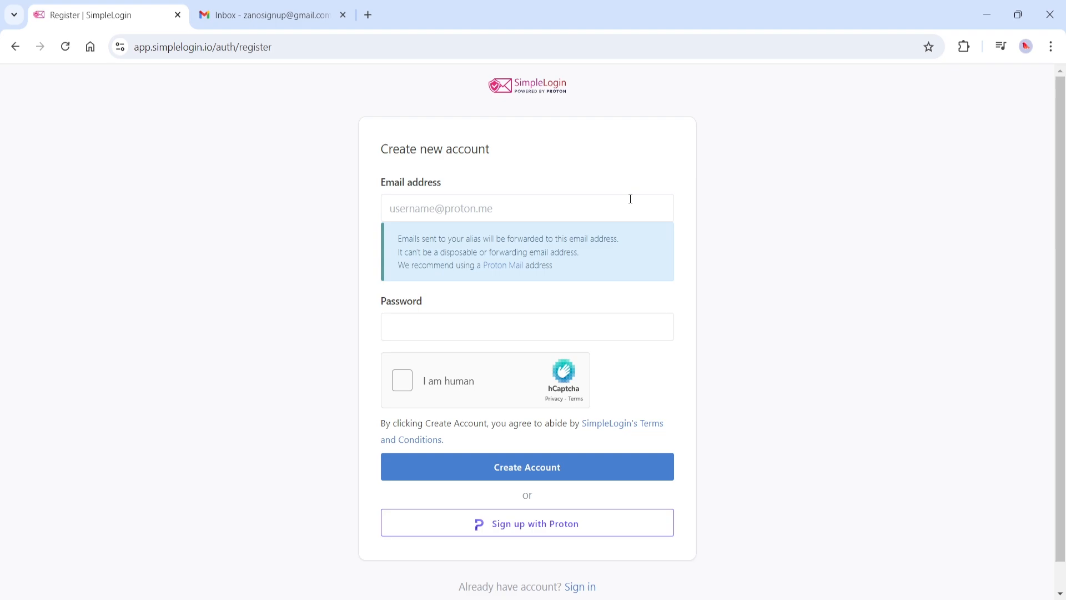
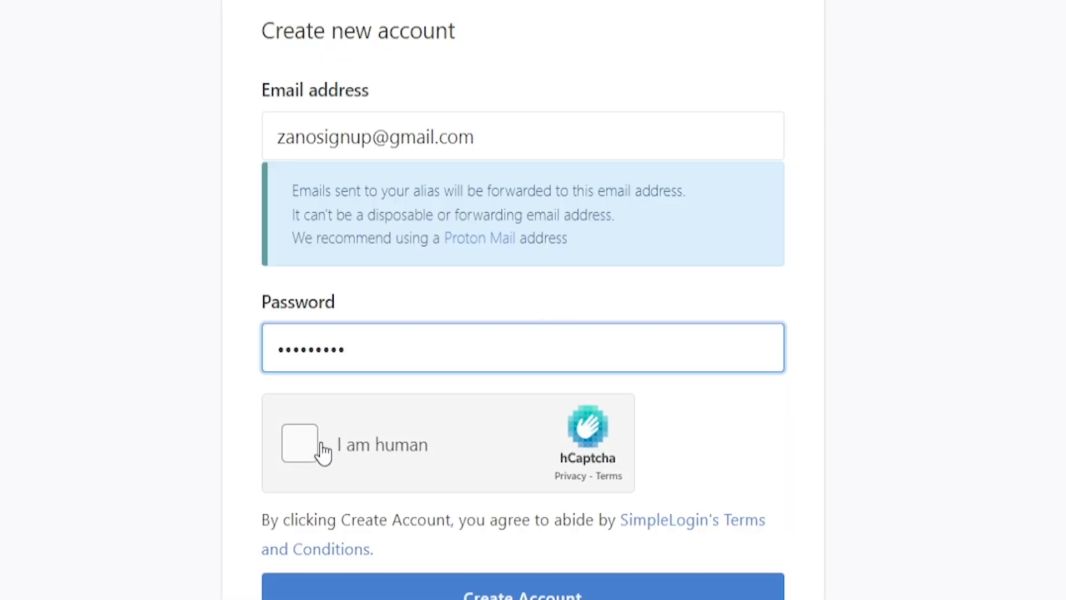
# Tick the hCaptcha 'I am human' box and submit Create Account.
pyautogui.click(300, 445)
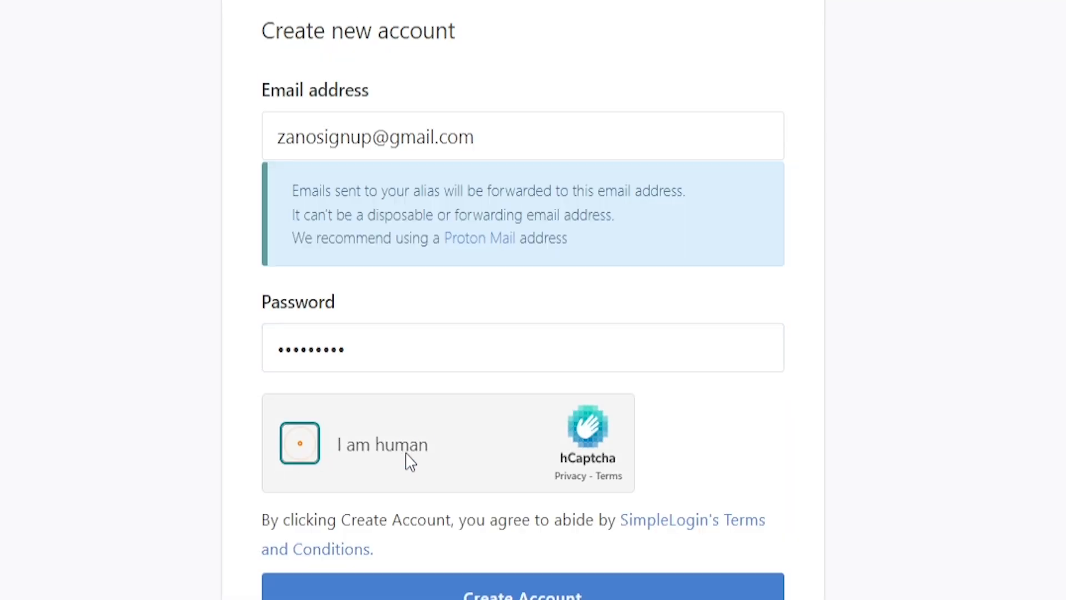
pyautogui.click(299, 443)
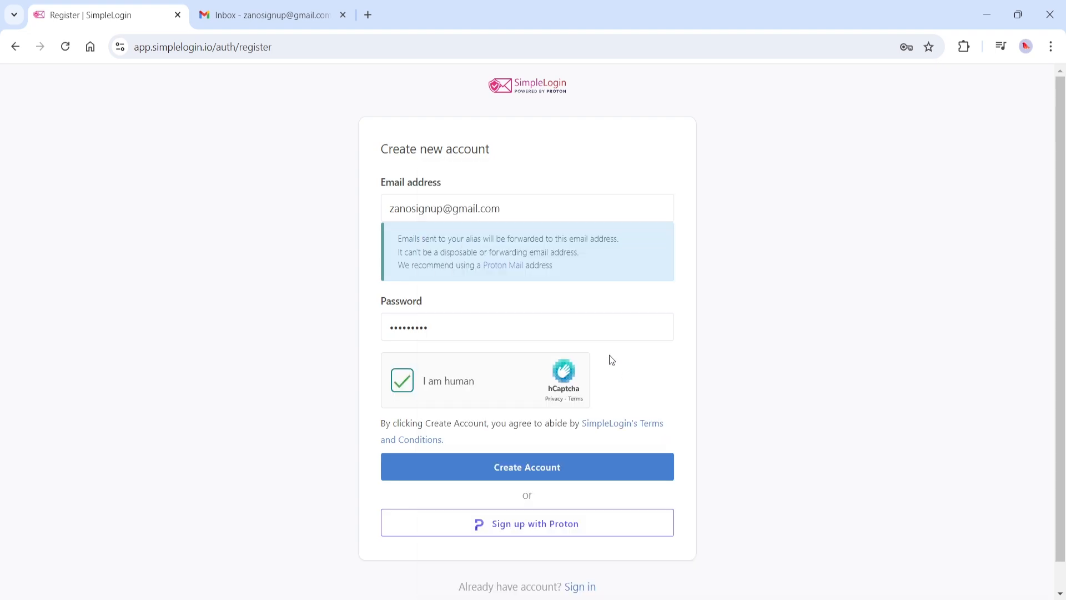
pyautogui.click(526, 467)
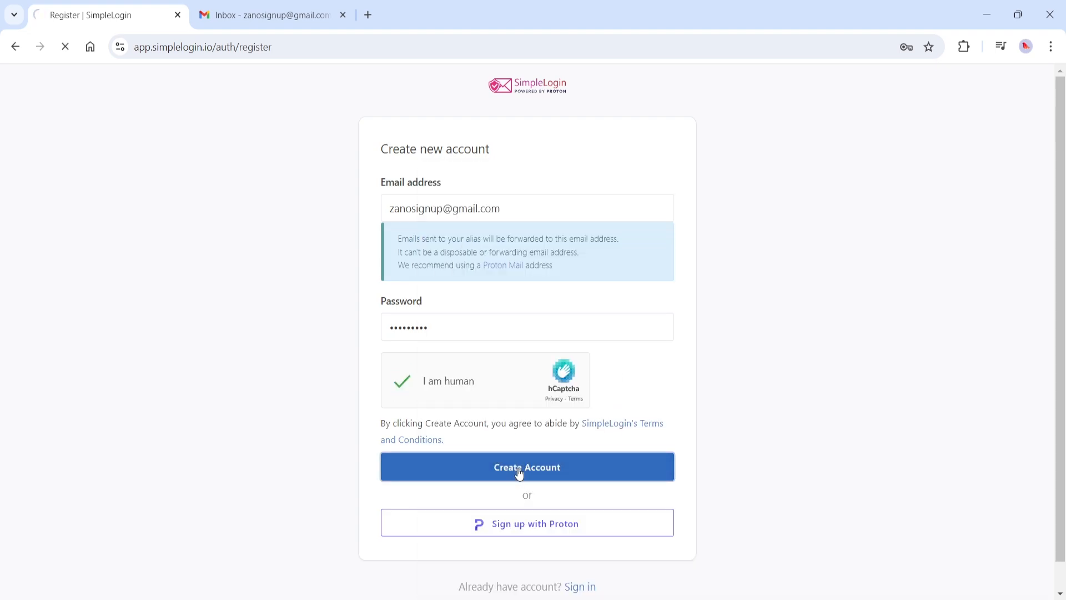
pyautogui.click(527, 467)
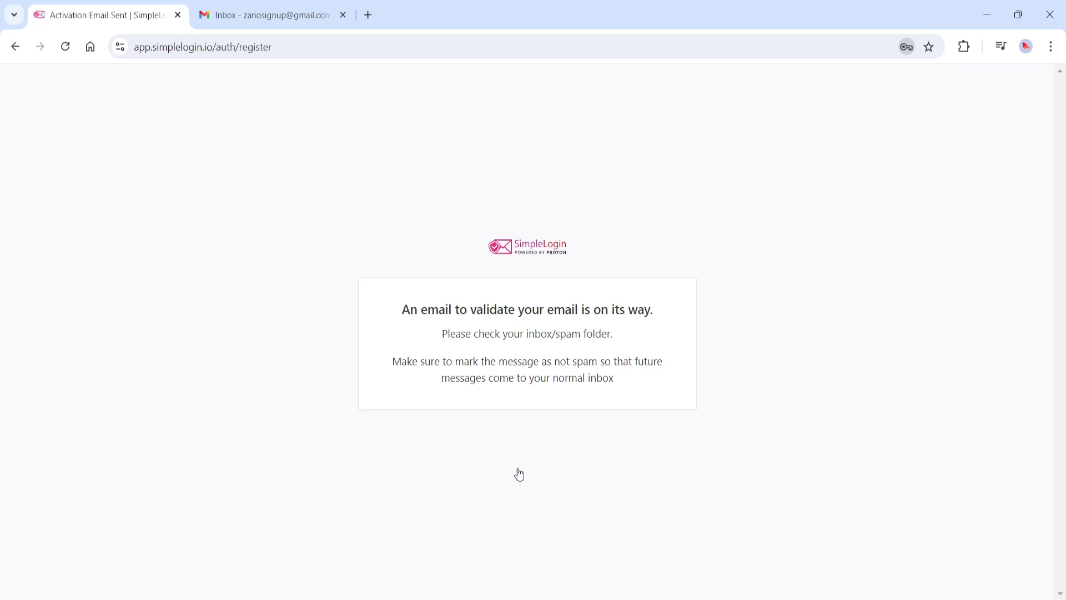
pyautogui.moveTo(921, 273)
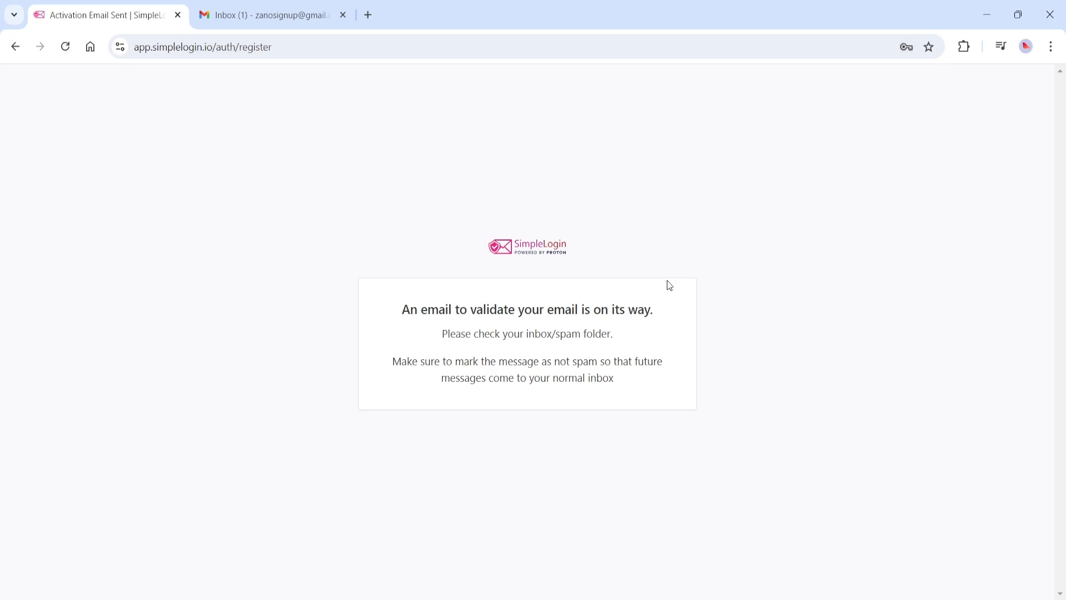
# Open 'Just one more step to join SimpleLogin' in Gmail and verify the email.
pyautogui.click(270, 14)
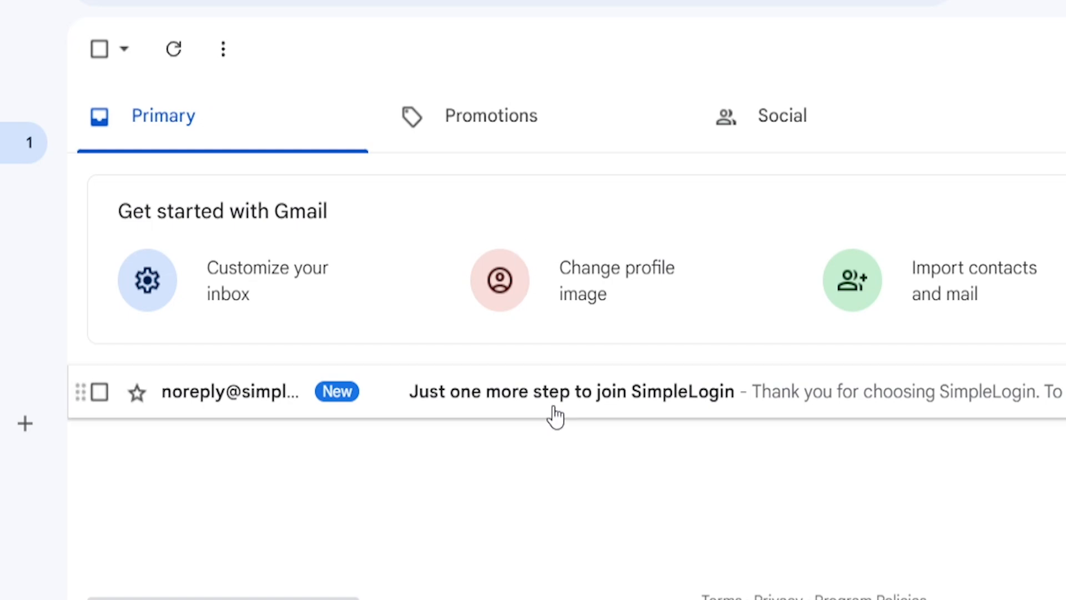
pyautogui.click(571, 391)
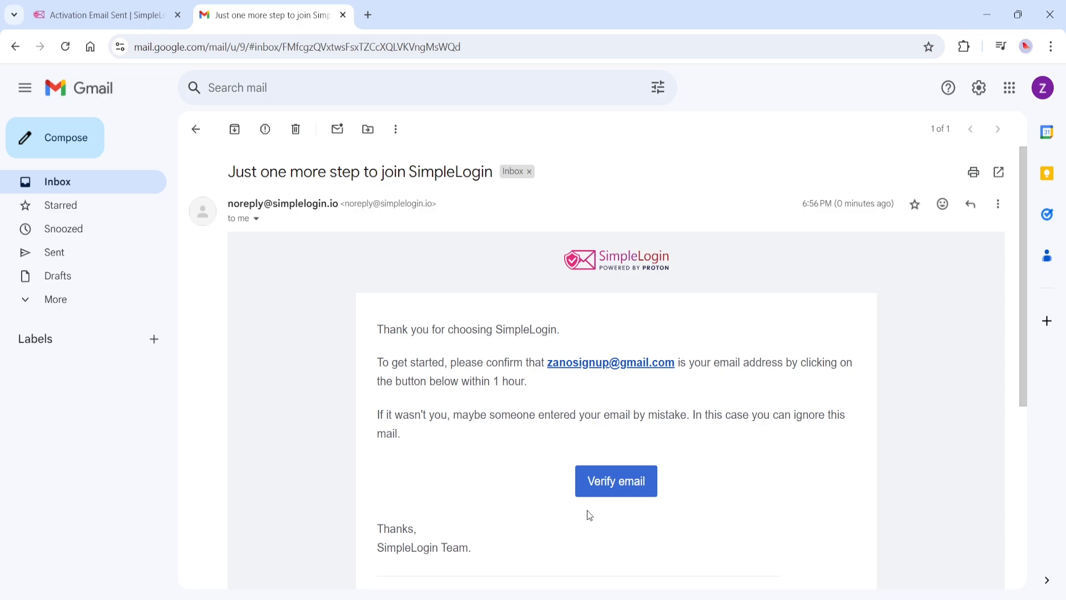
pyautogui.click(615, 481)
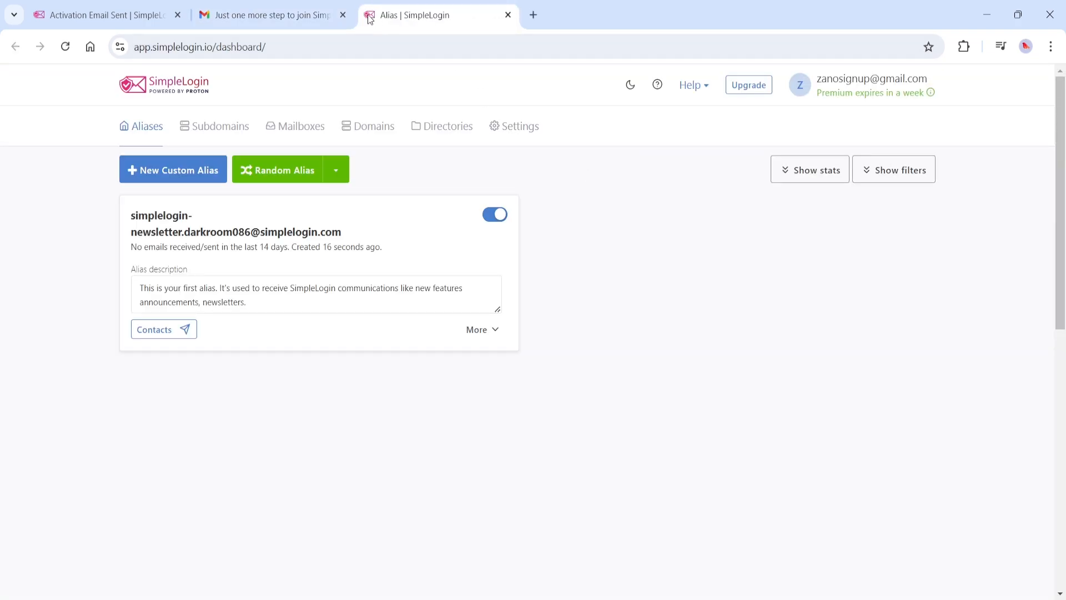
pyautogui.moveTo(572, 190)
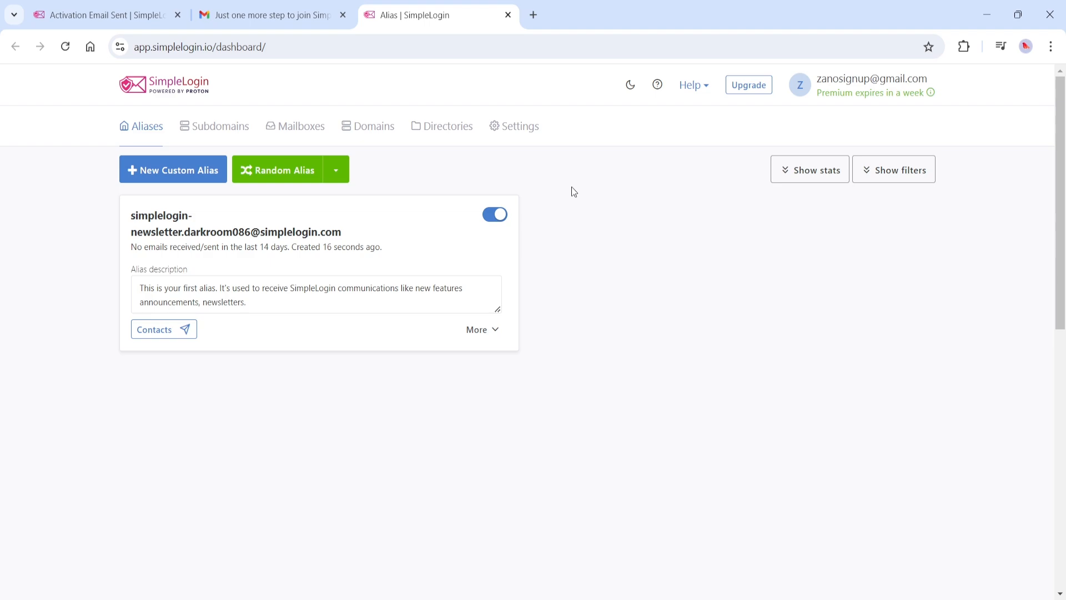
pyautogui.moveTo(559, 194)
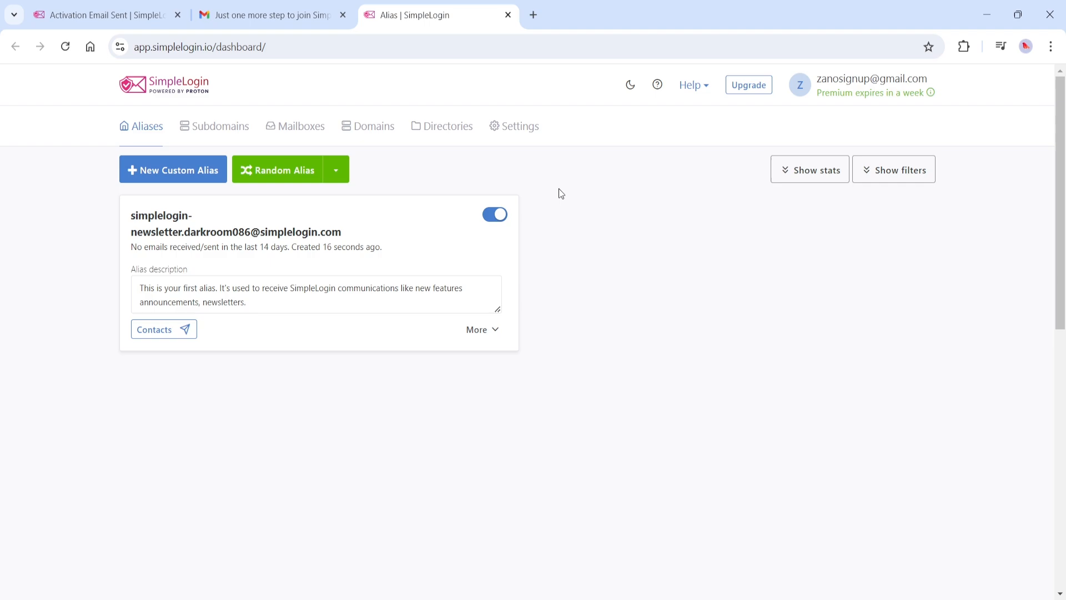
pyautogui.moveTo(346, 198)
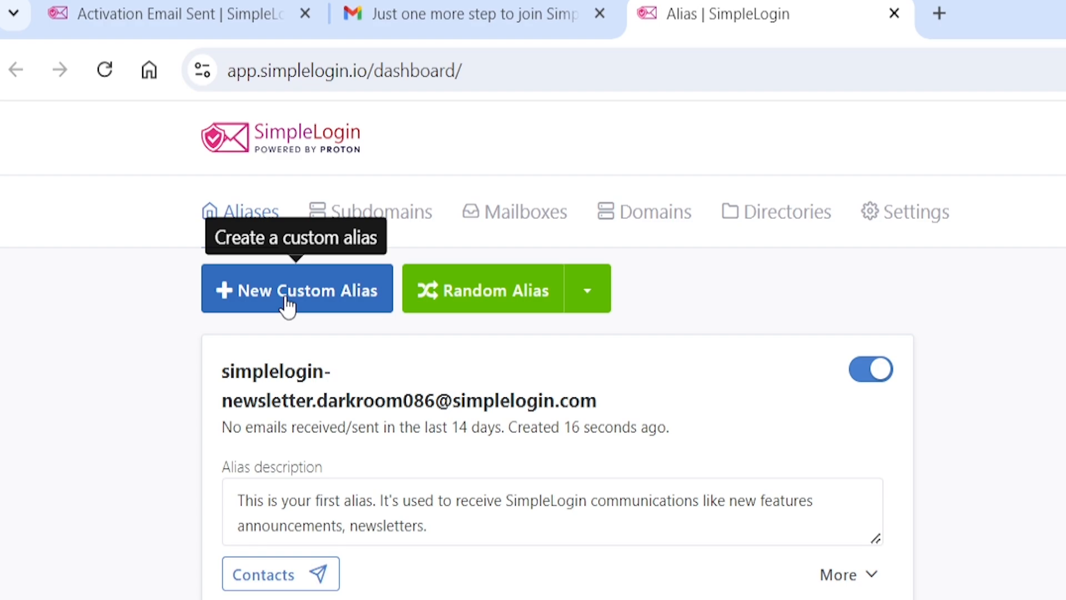
# Enter prefix zano, domain aleeas.com and description 'tutorial email' for a new custom alias.
pyautogui.click(297, 291)
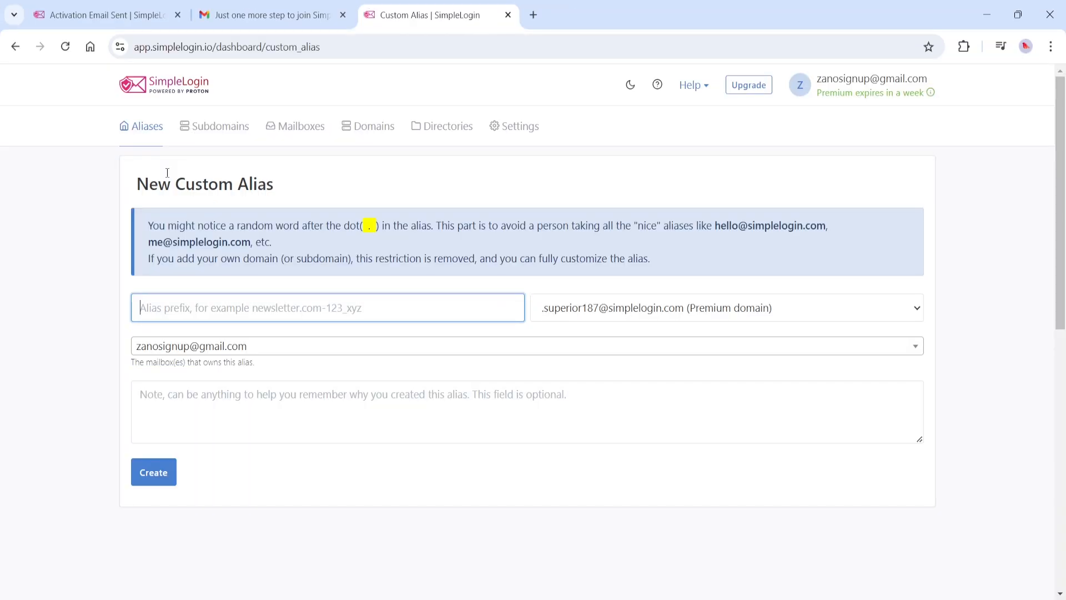
pyautogui.moveTo(828, 331)
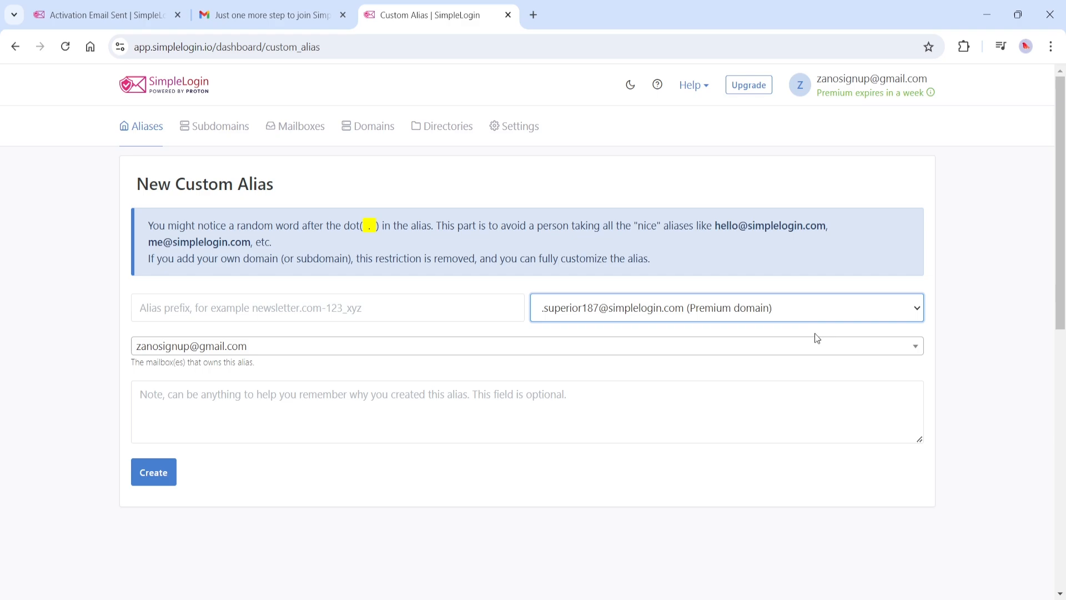
pyautogui.moveTo(811, 393)
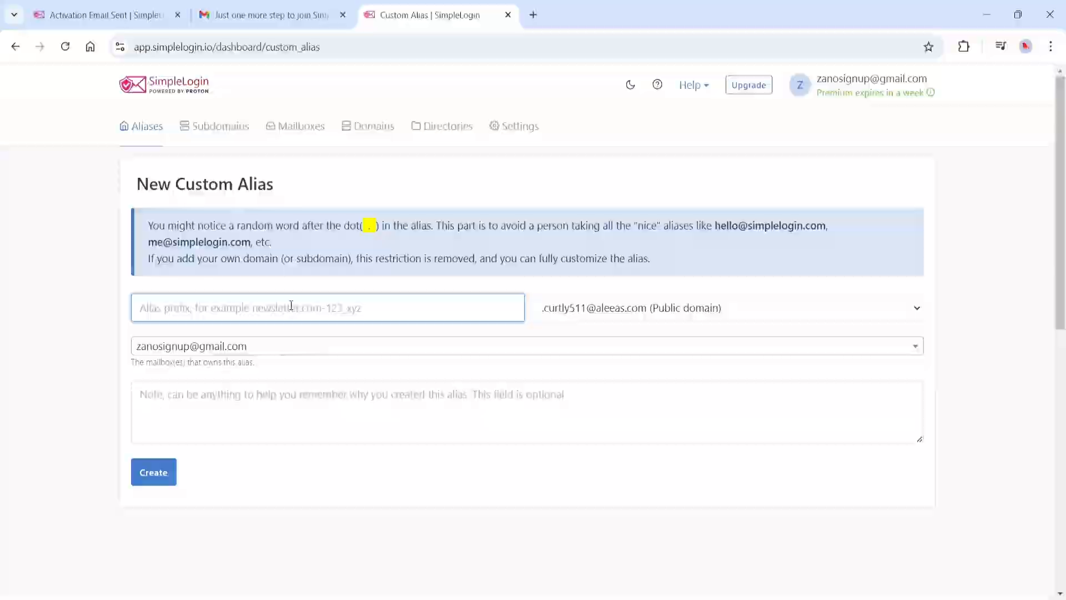
pyautogui.write('zano')
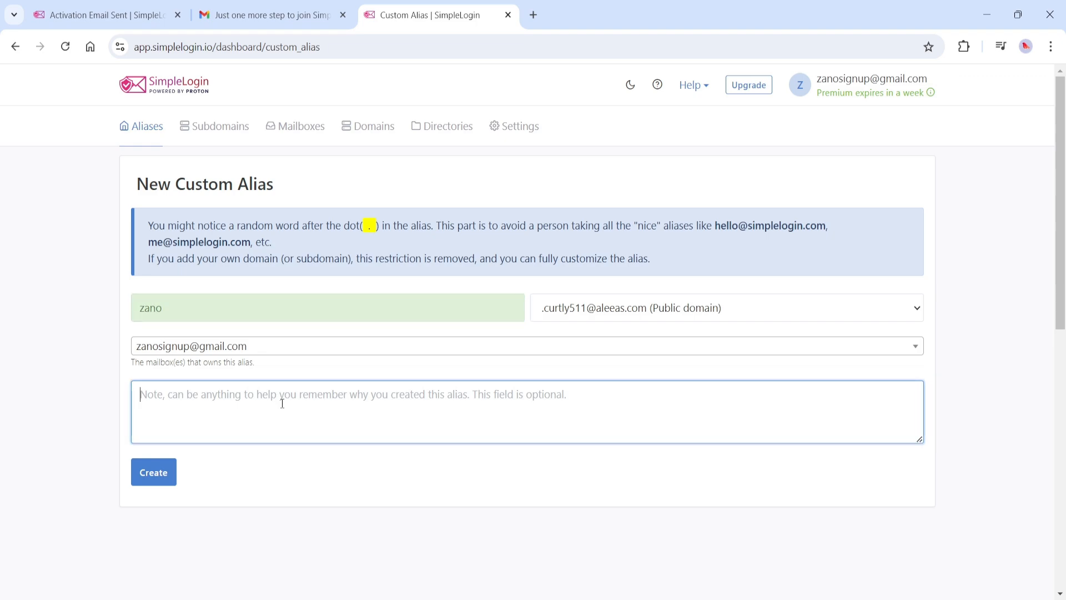
pyautogui.write('tuto')
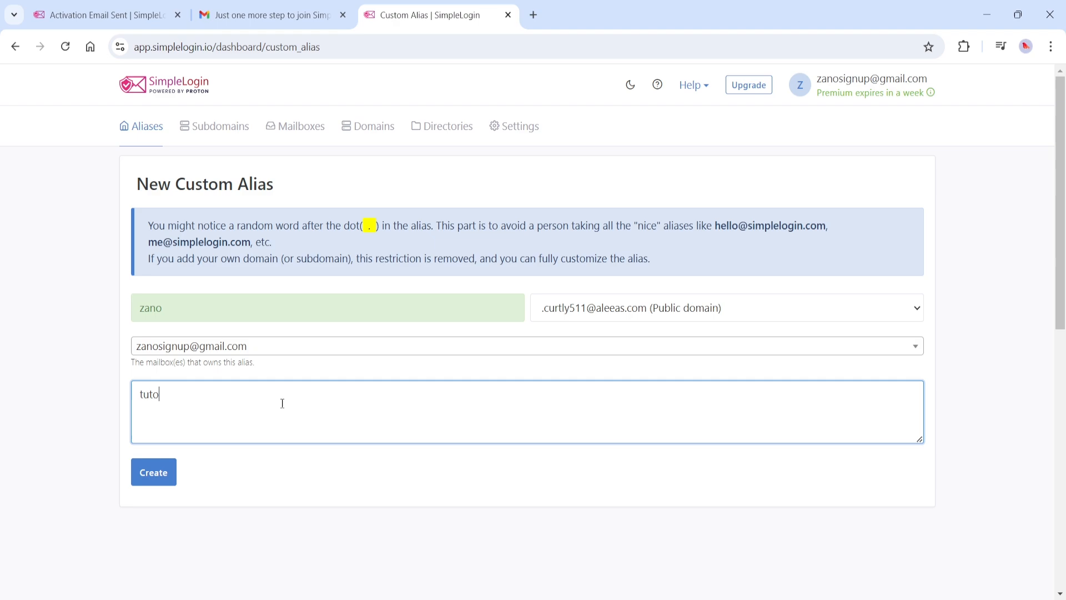
pyautogui.write('rial')
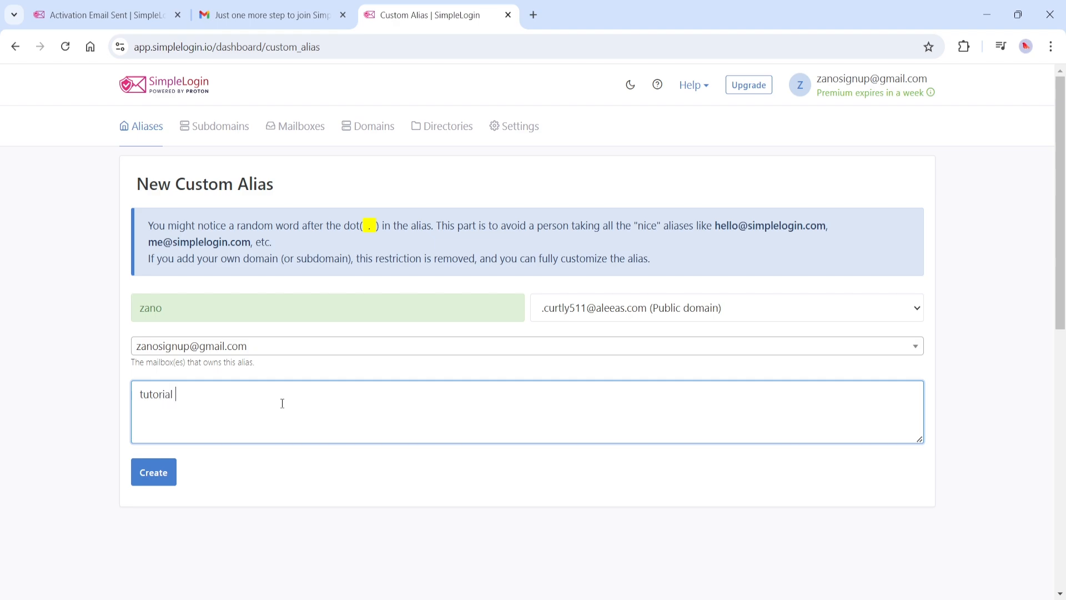
pyautogui.write('email')
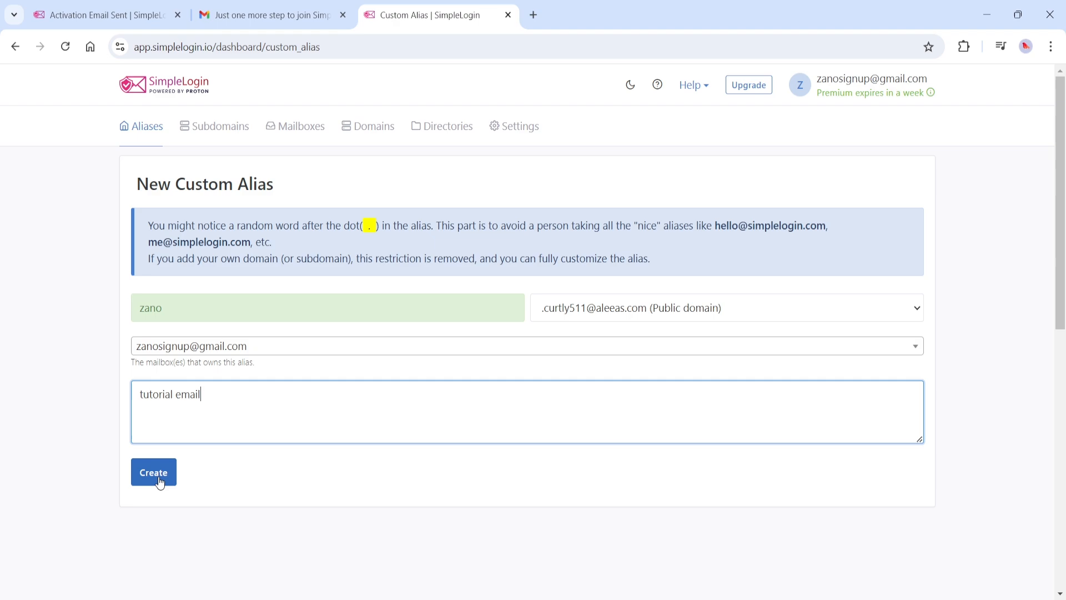
pyautogui.click(153, 472)
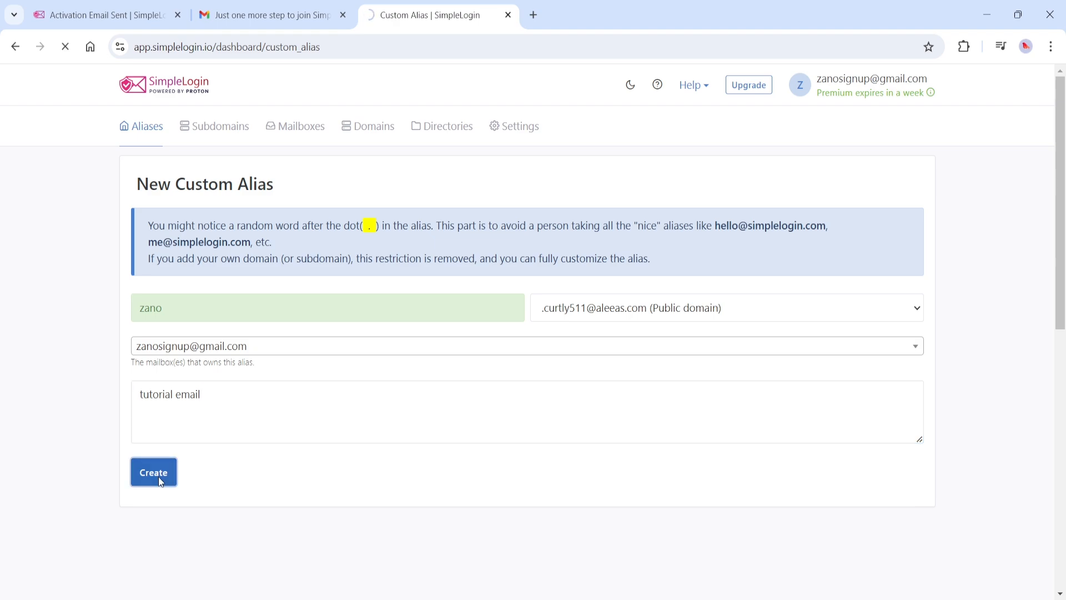
pyautogui.click(153, 472)
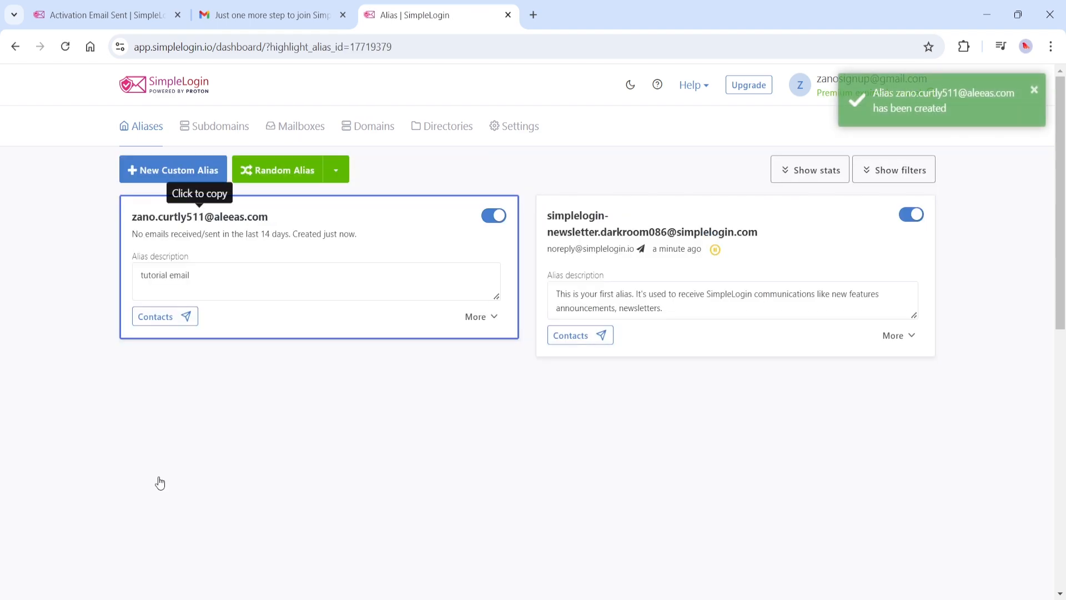
pyautogui.moveTo(188, 450)
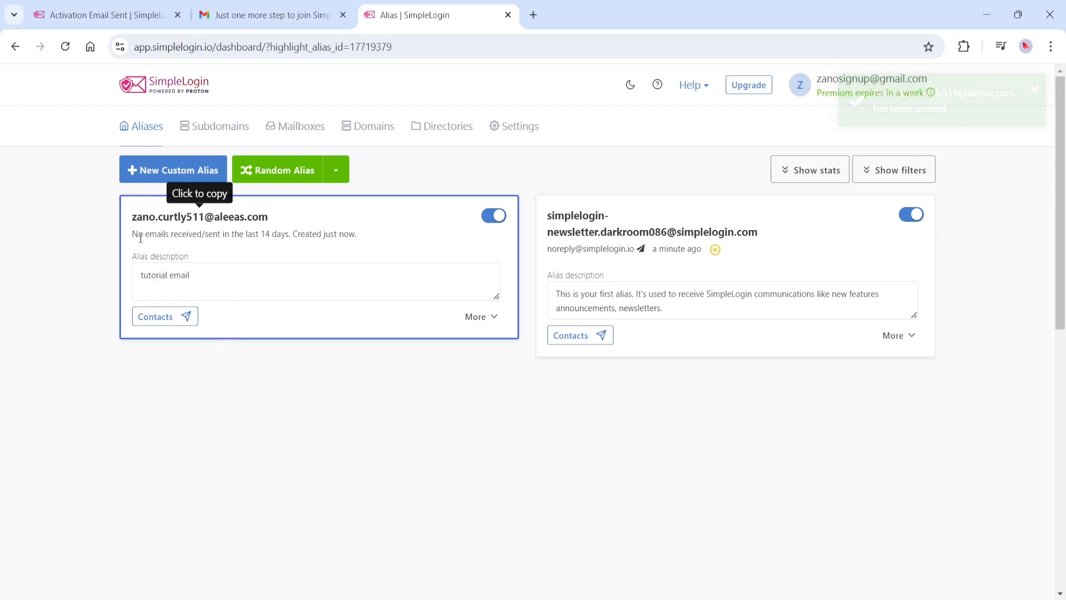
pyautogui.write('simplelogin chrome extension')
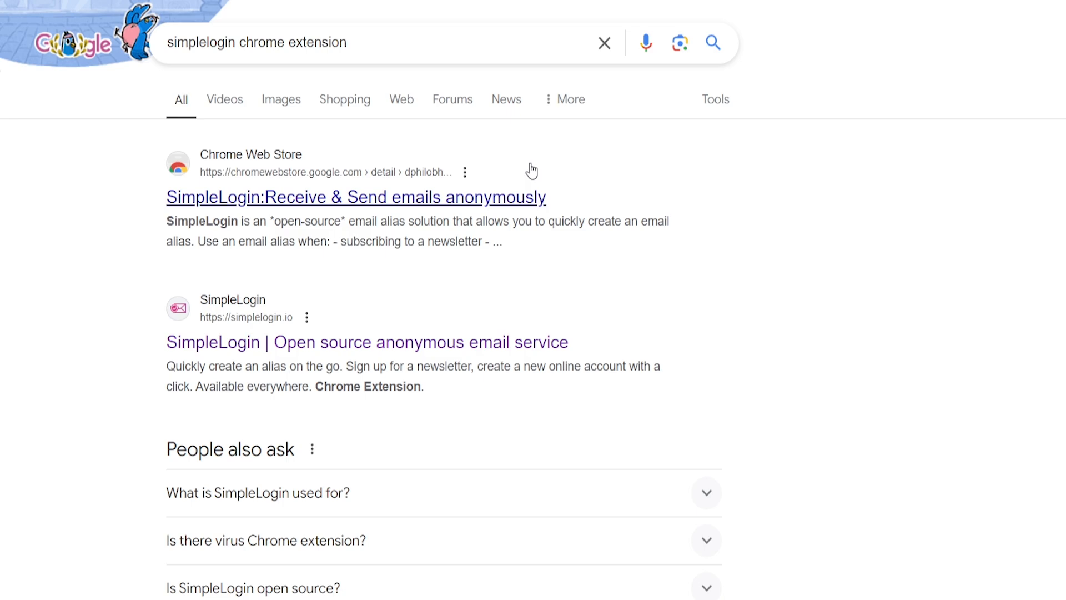
# Add the SimpleLogin extension to Chrome from its Chrome Web Store listing.
pyautogui.click(355, 197)
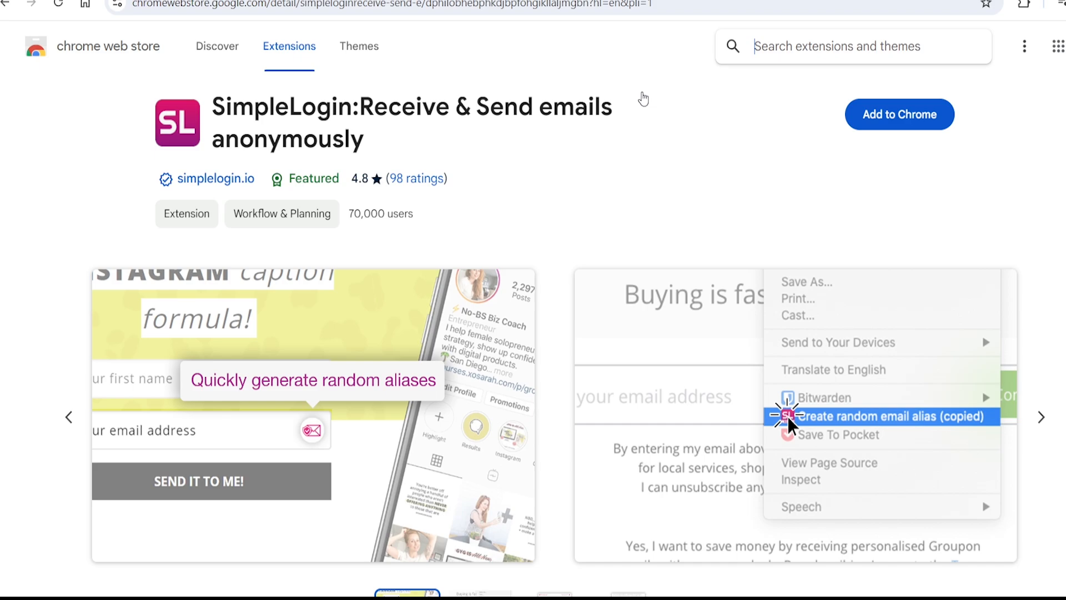
pyautogui.moveTo(998, 147)
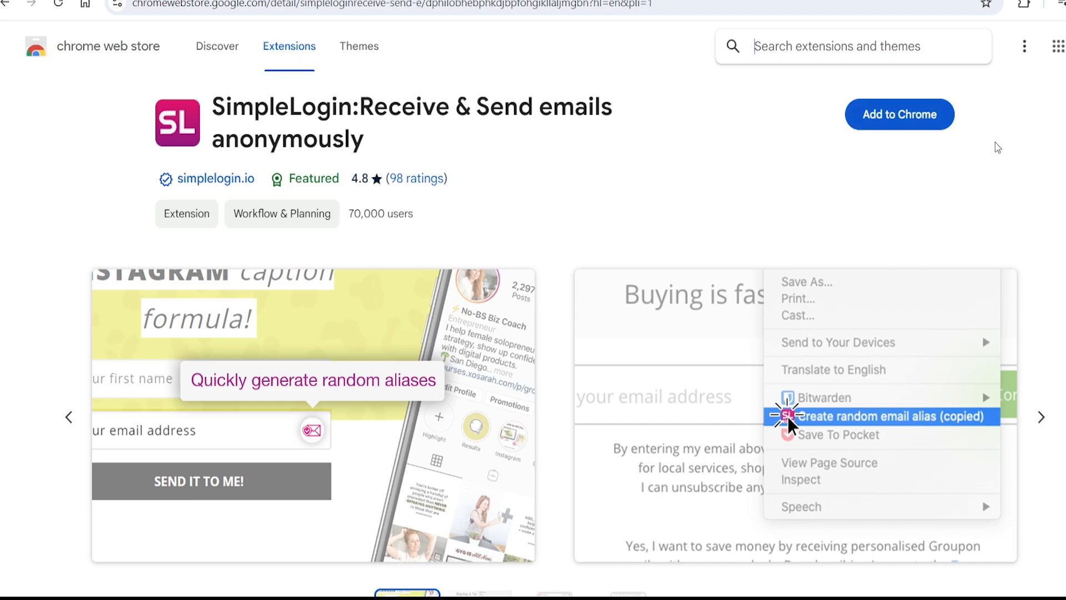
pyautogui.click(899, 115)
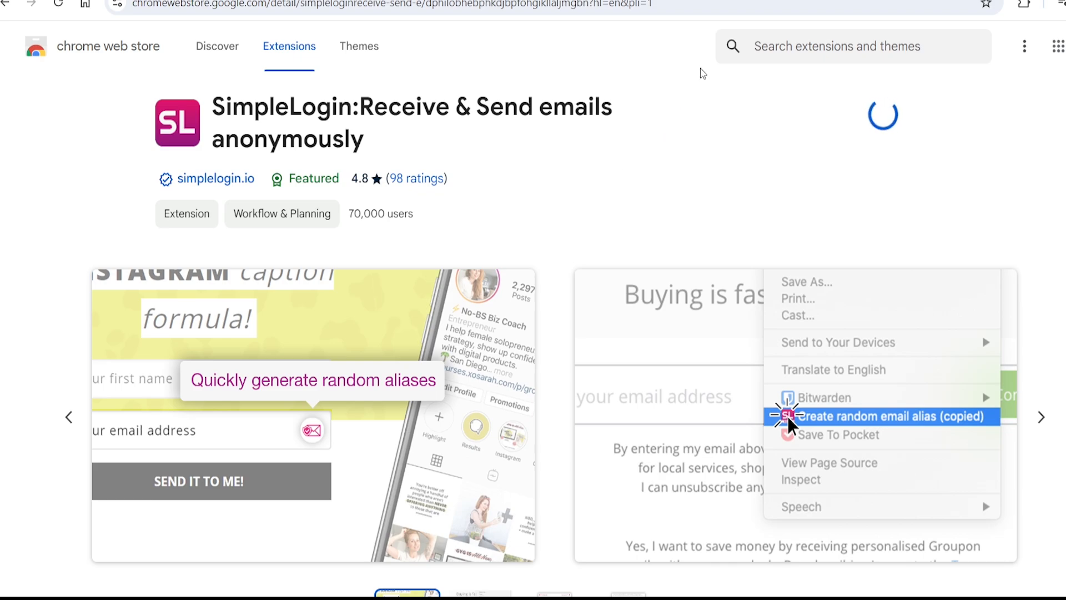
pyautogui.click(885, 416)
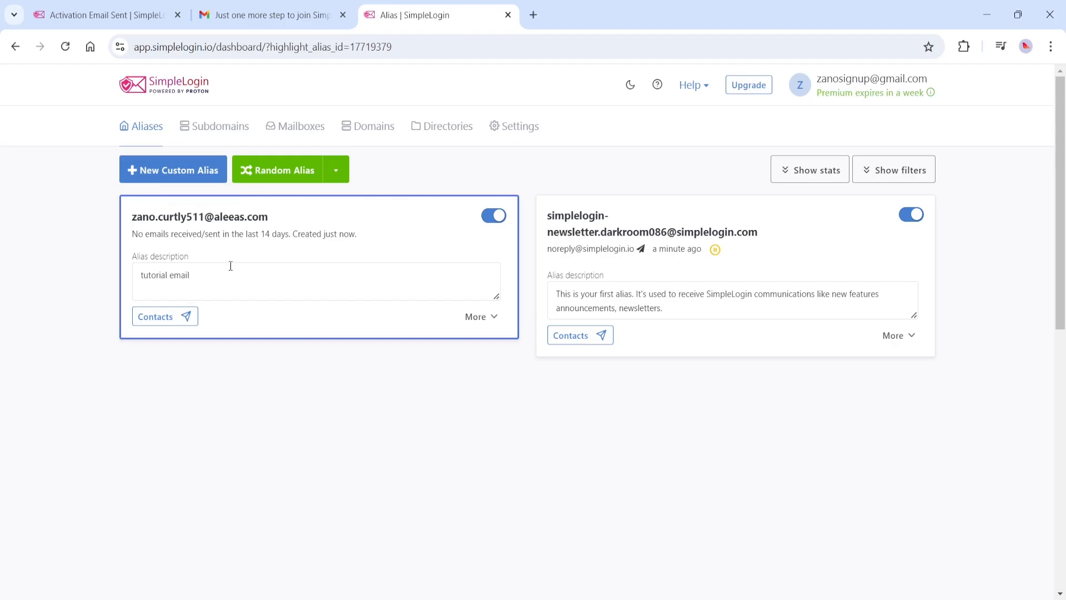
pyautogui.moveTo(200, 216)
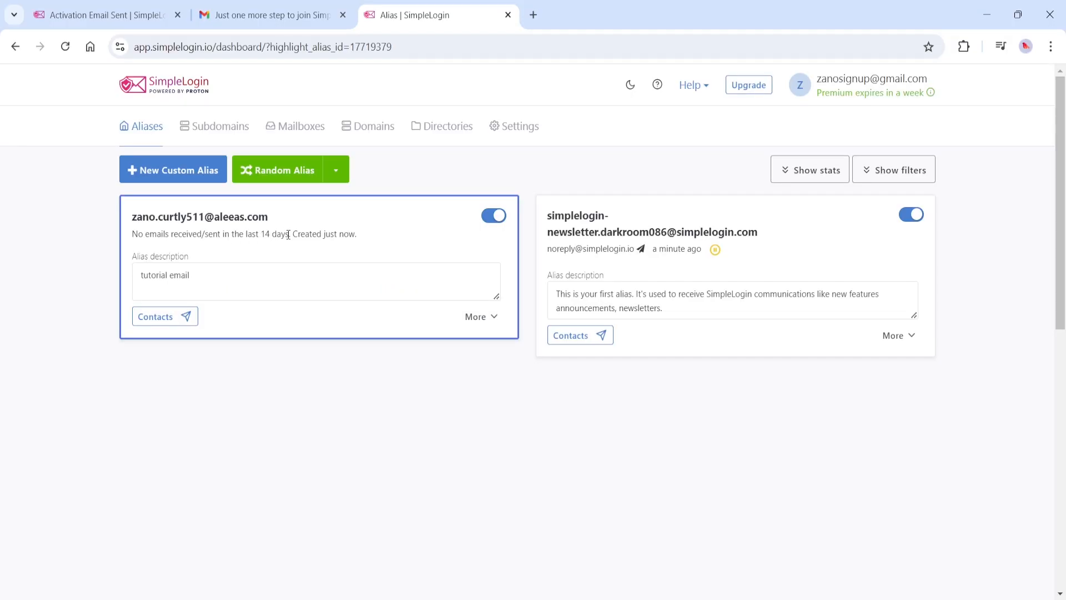
pyautogui.moveTo(314, 227)
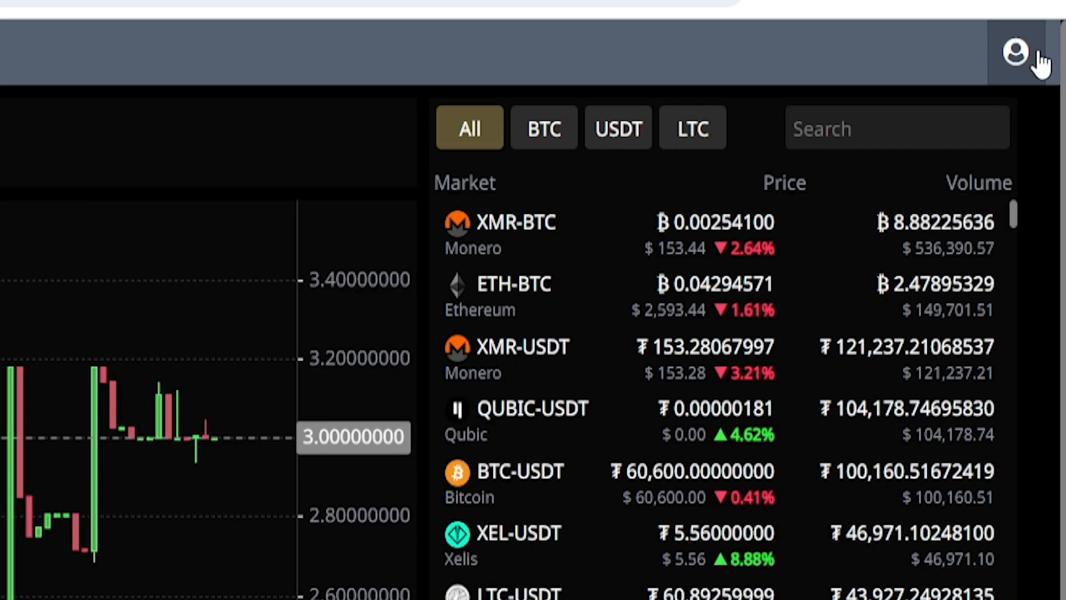
# Go to the TradeOgre Sign In page from the top-right account menu.
pyautogui.click(1016, 52)
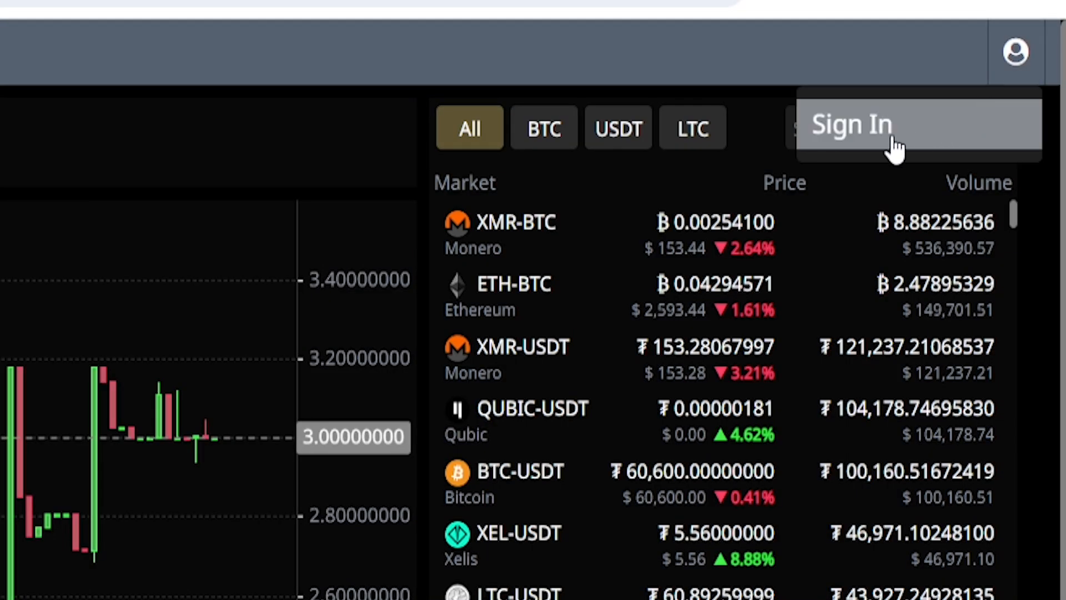
pyautogui.click(851, 125)
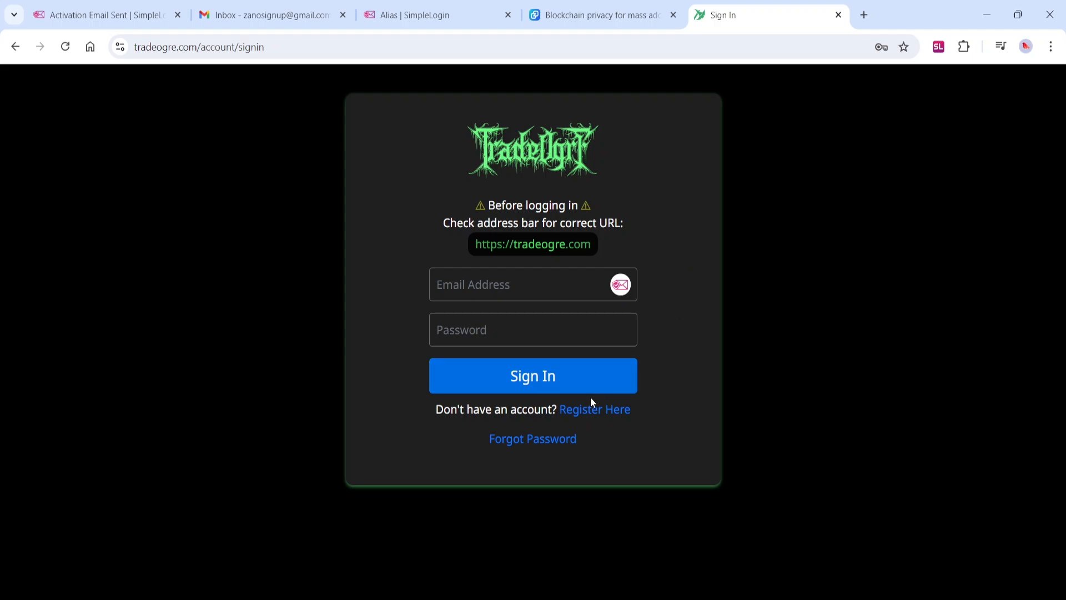
pyautogui.click(594, 409)
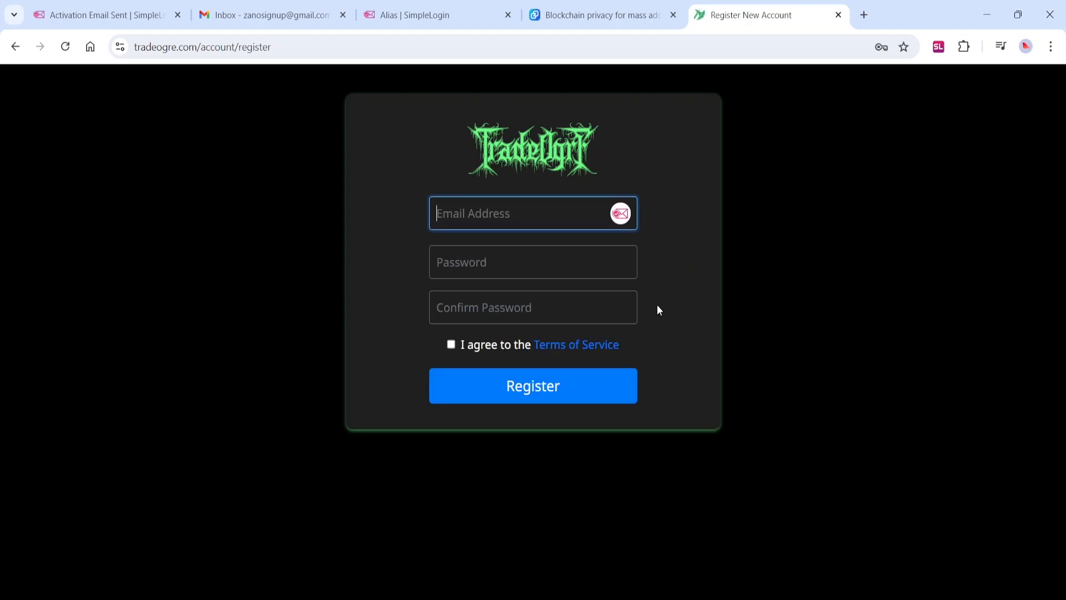
pyautogui.moveTo(574, 361)
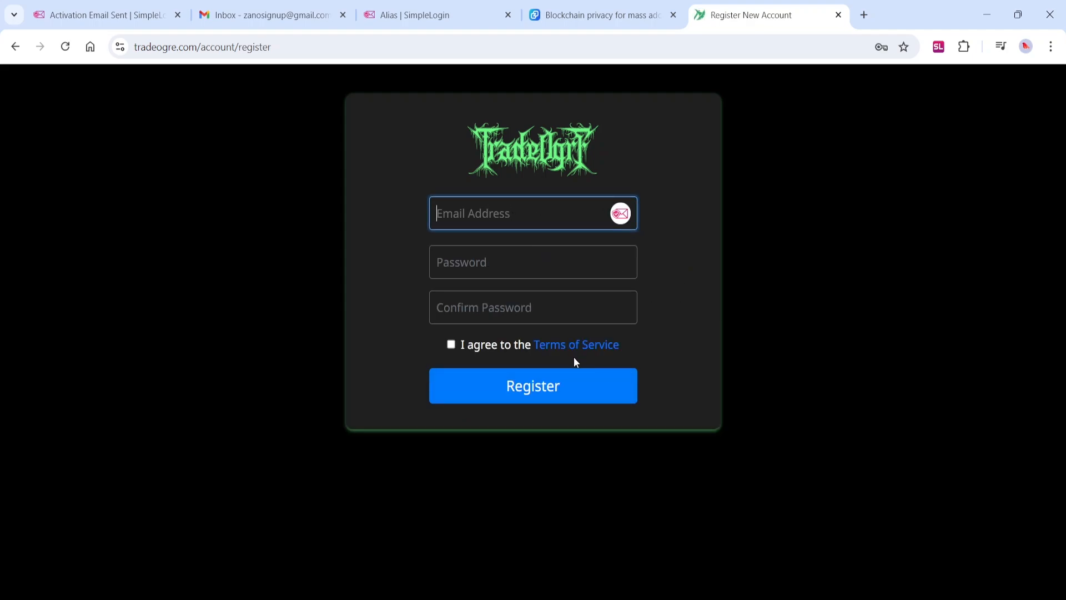
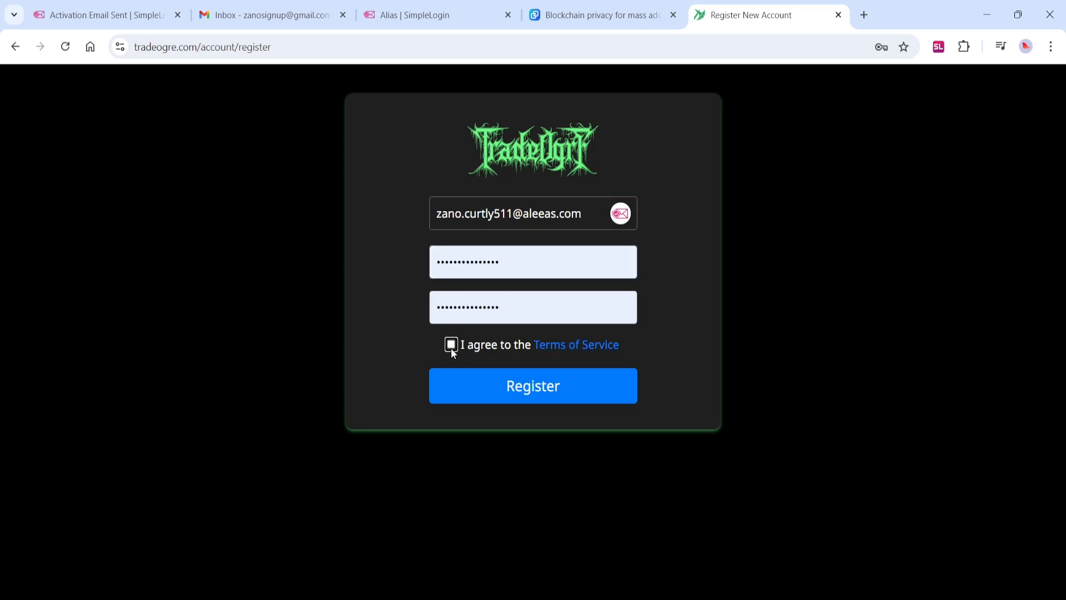
pyautogui.click(451, 344)
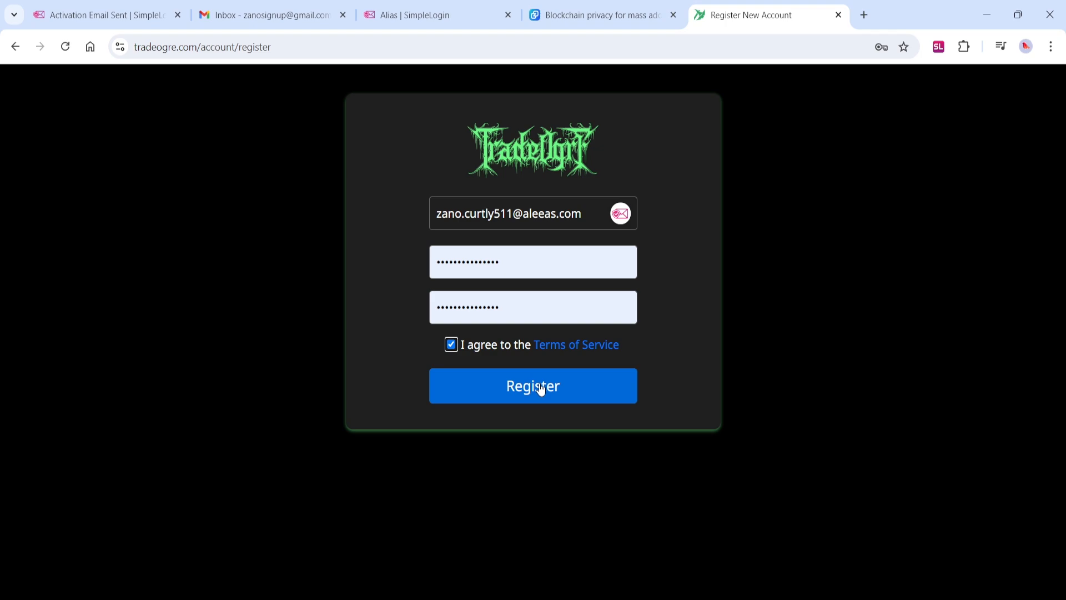
pyautogui.click(533, 385)
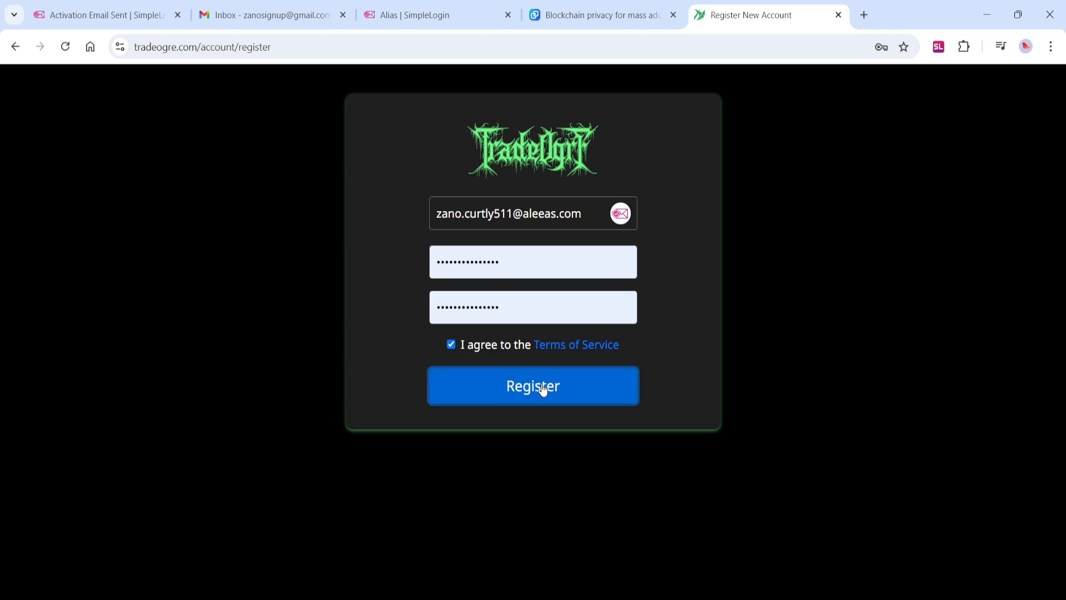
pyautogui.click(532, 386)
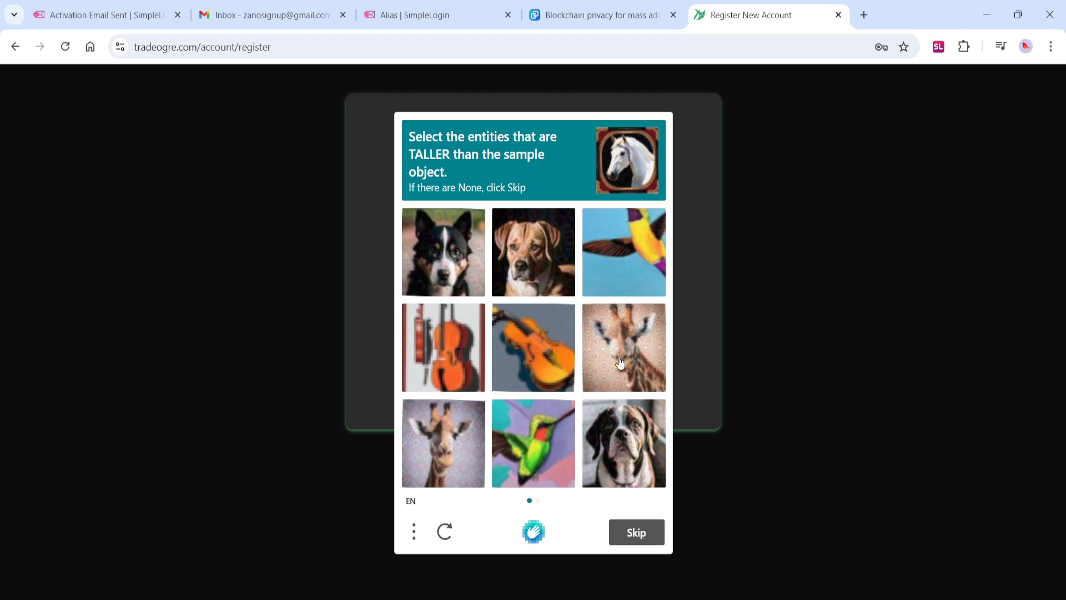
pyautogui.click(636, 532)
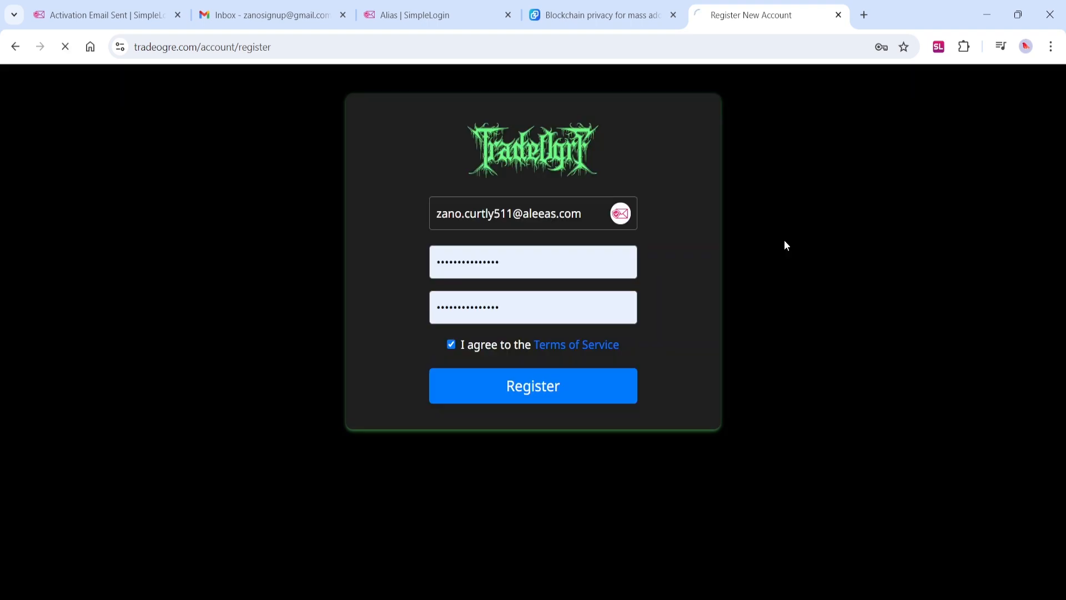
# Finish registration to reach the TradeOgre User Profile page for the zano alias.
pyautogui.click(533, 385)
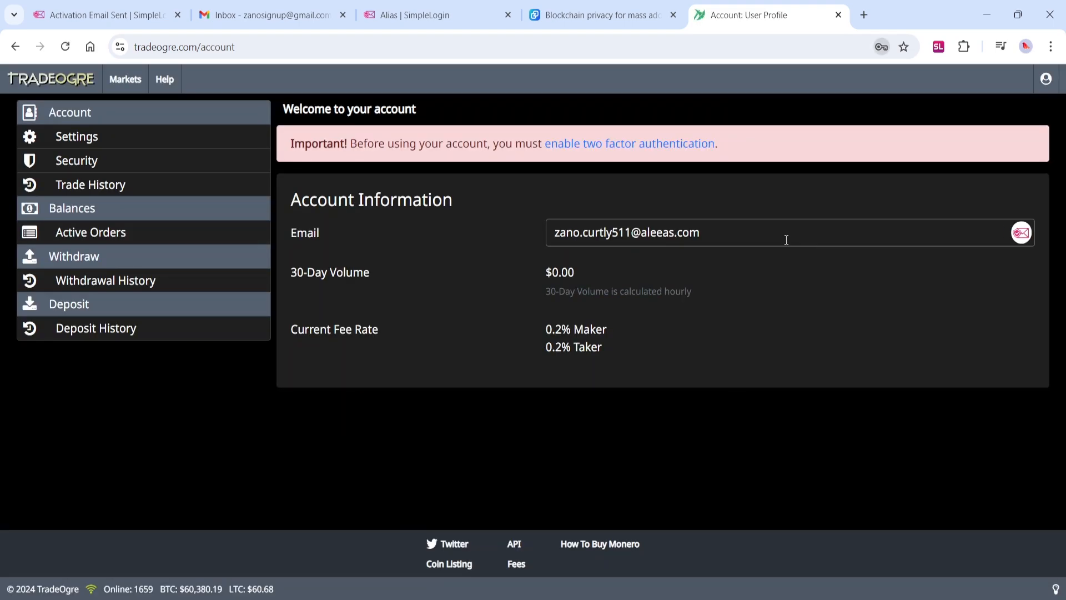
pyautogui.moveTo(880, 77)
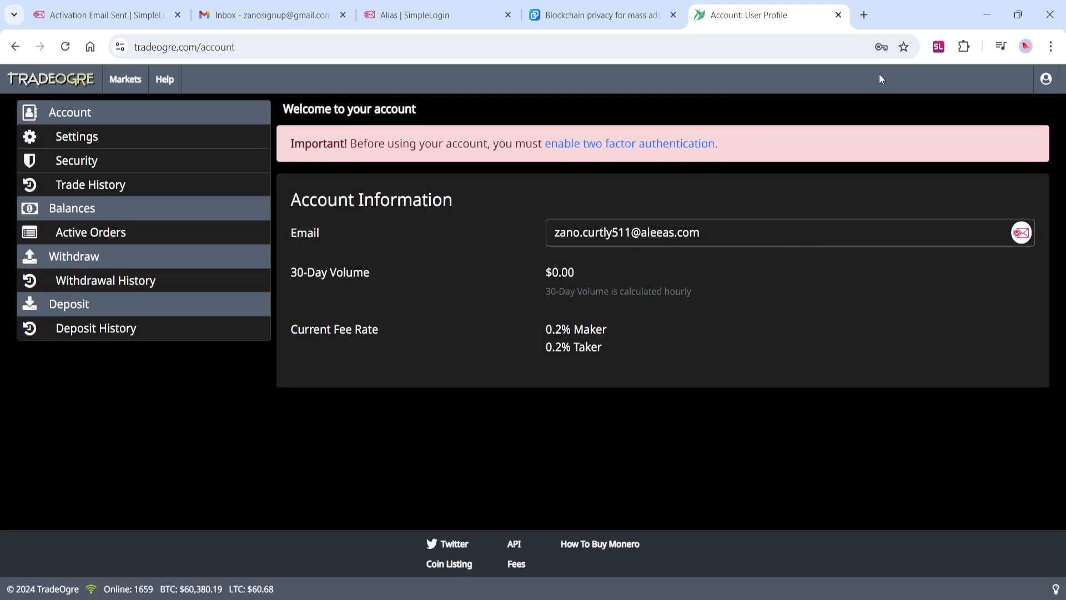
pyautogui.moveTo(852, 107)
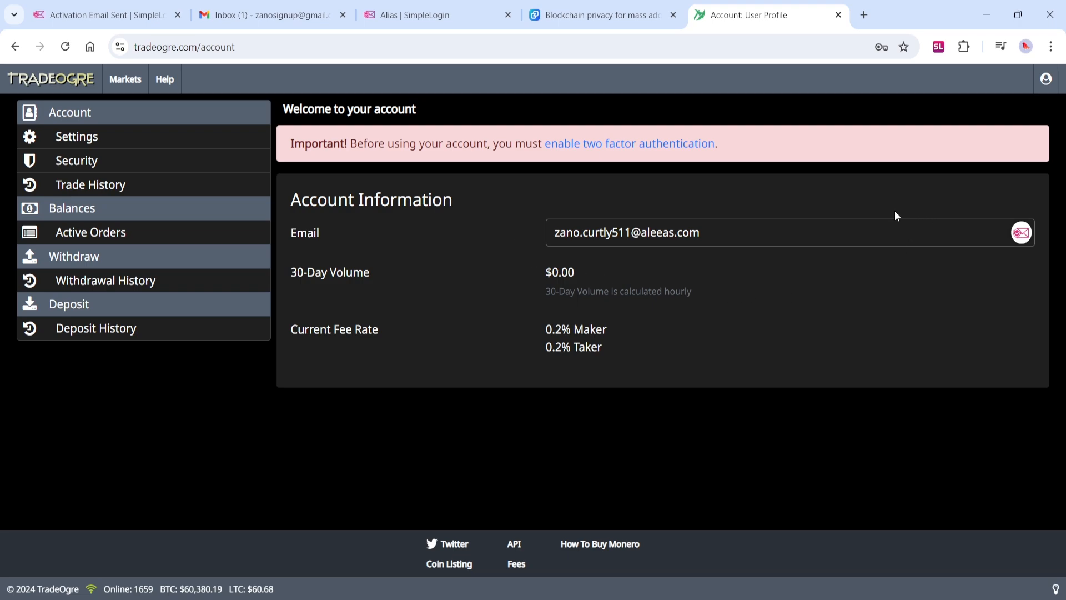
pyautogui.moveTo(103, 58)
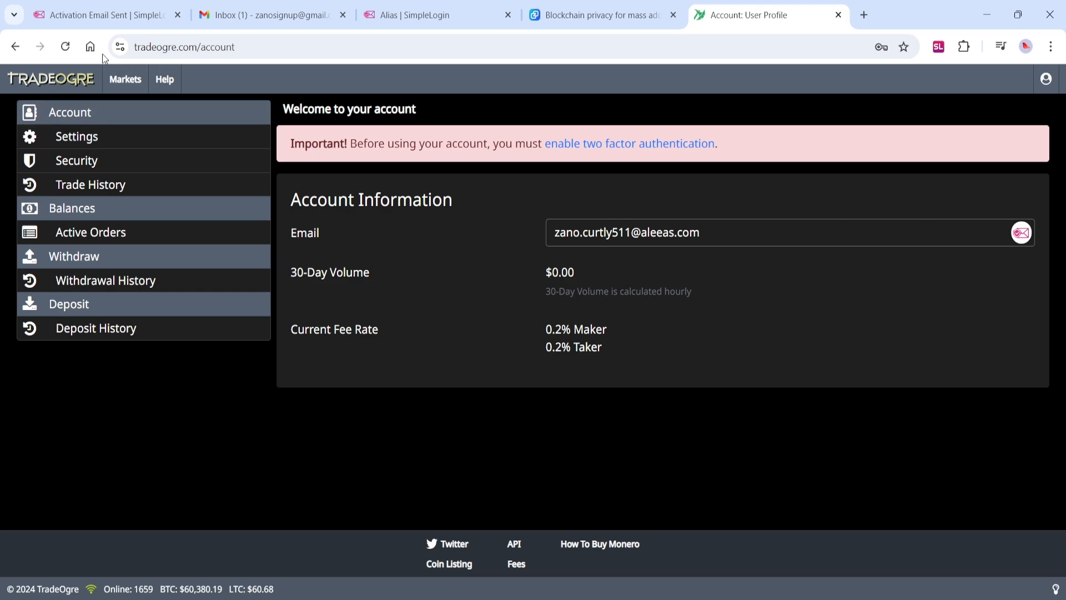
# Reload the SimpleLogin dashboard to show TradeOgre mail on the zano alias, then open pricing.
pyautogui.click(270, 15)
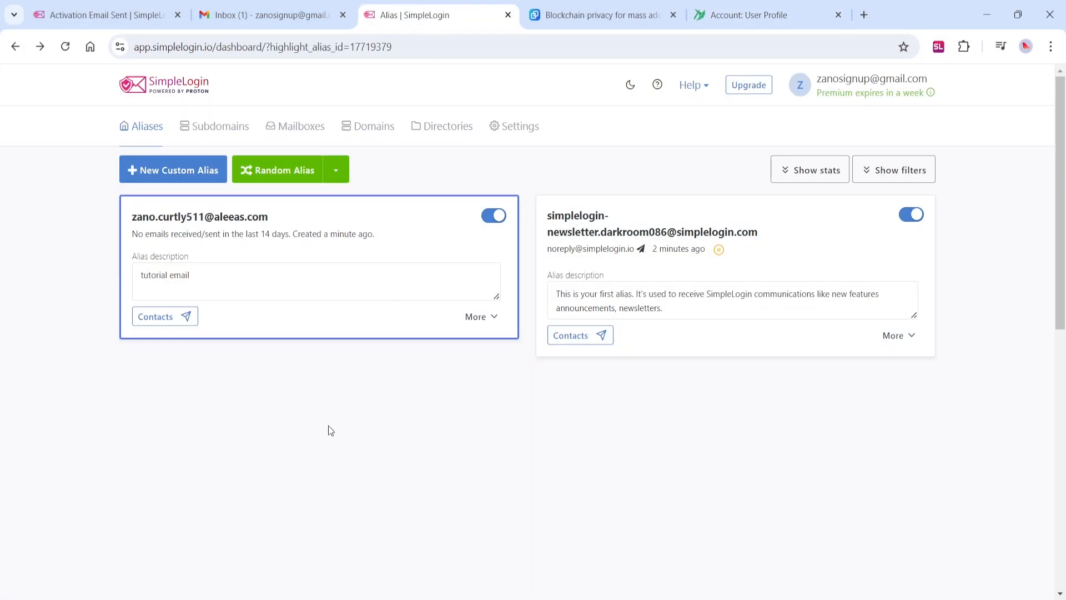
pyautogui.moveTo(365, 224)
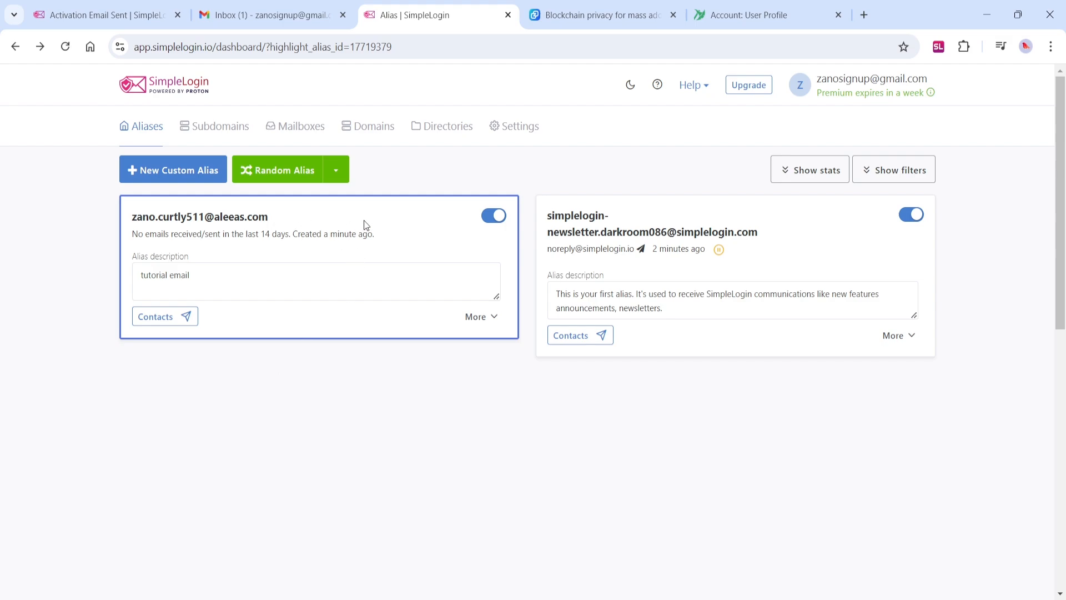
pyautogui.click(64, 46)
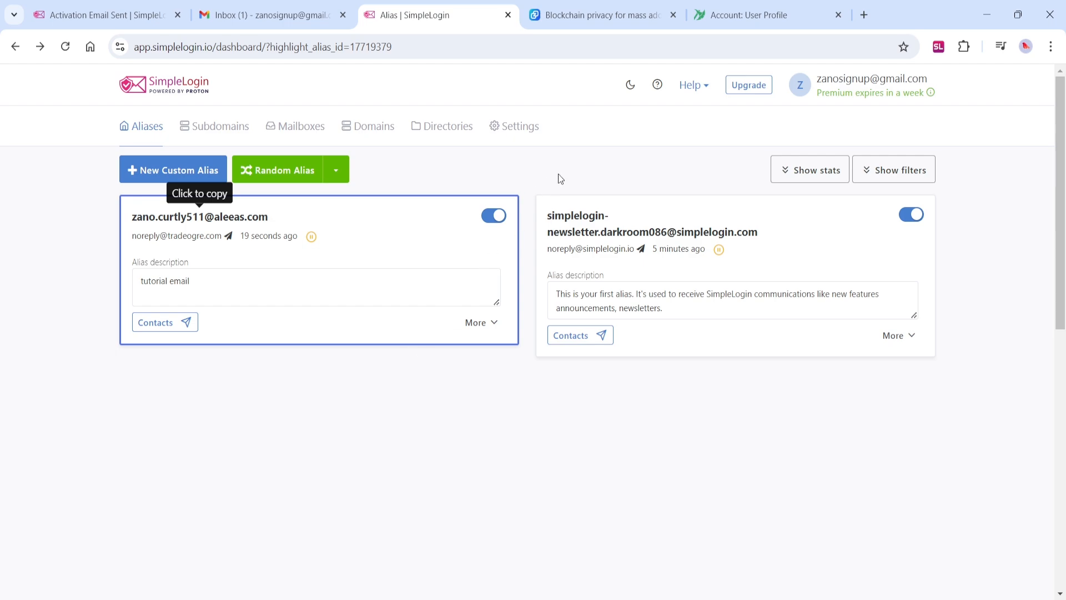
pyautogui.click(748, 85)
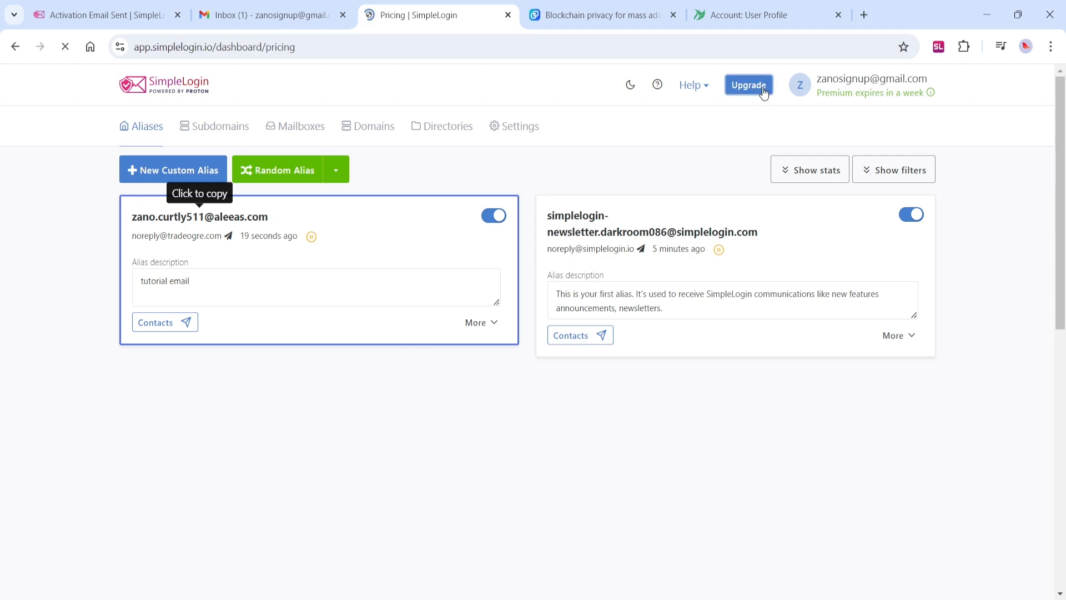